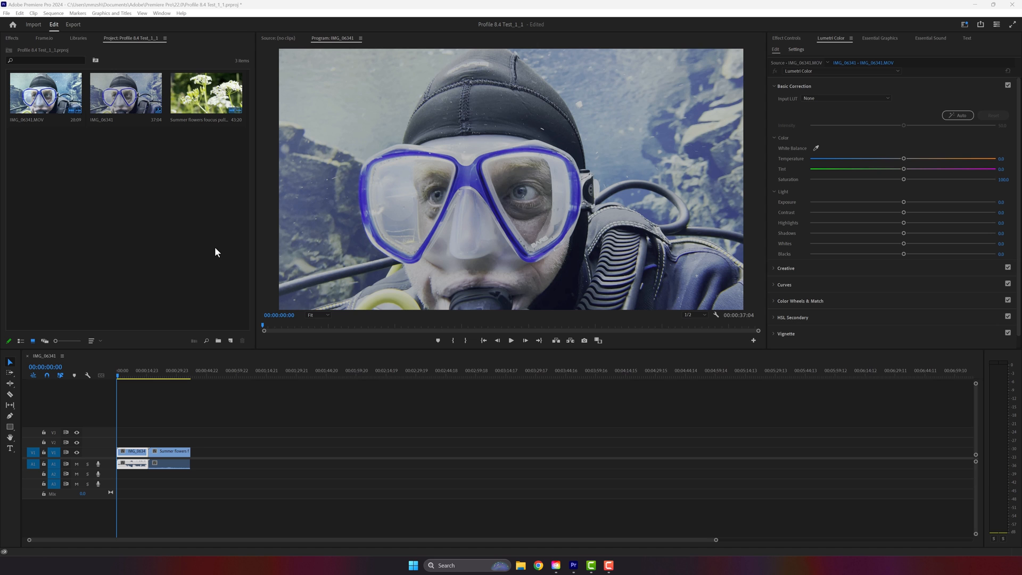
In Color preferences, enable Extended Dynamic Range Monitoring and Display Color Management, then go to Playback
{"action": "left_click", "coordinate": [29, 22]}
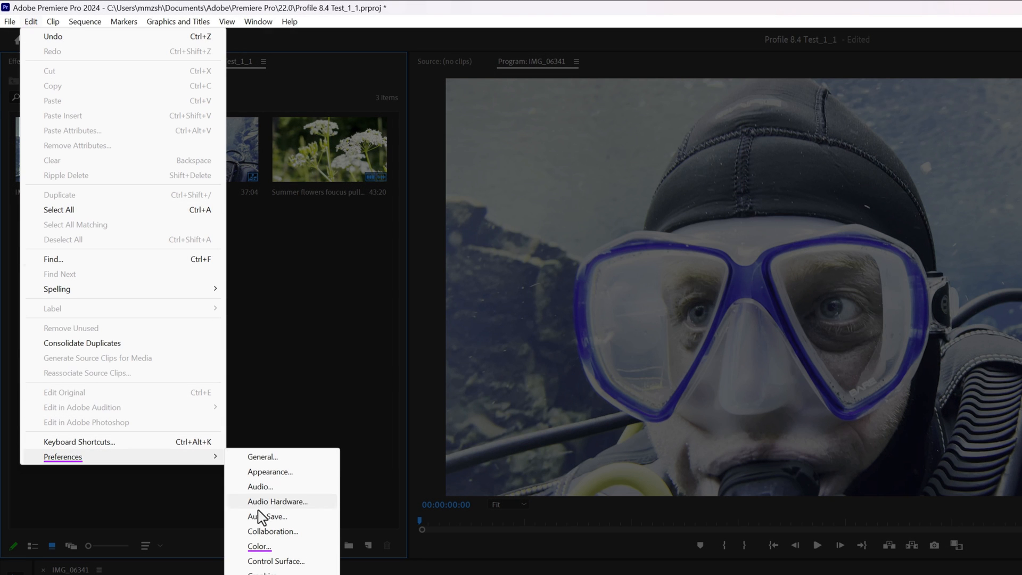
{"action": "left_click", "coordinate": [258, 546]}
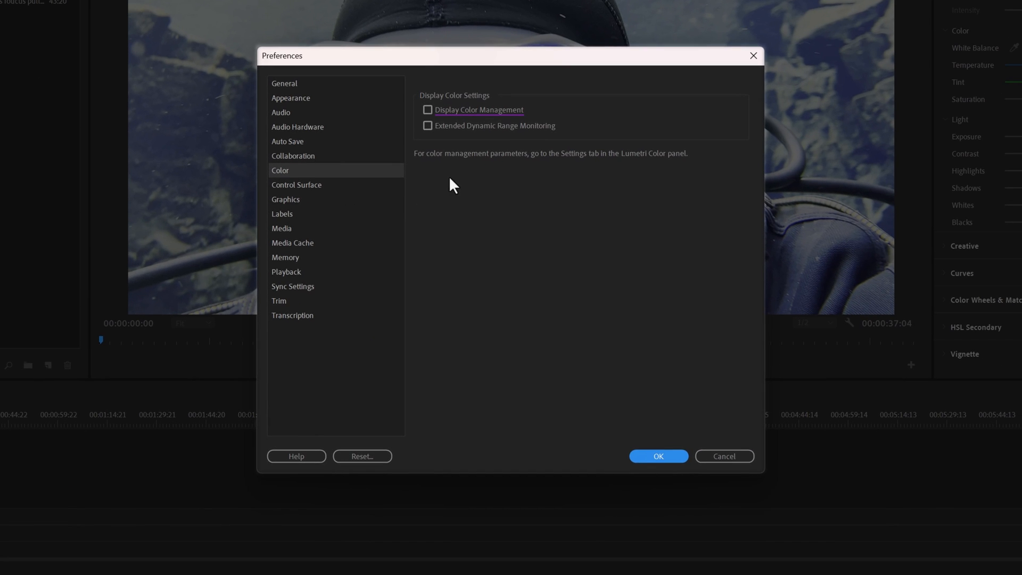
{"action": "left_click", "coordinate": [428, 126]}
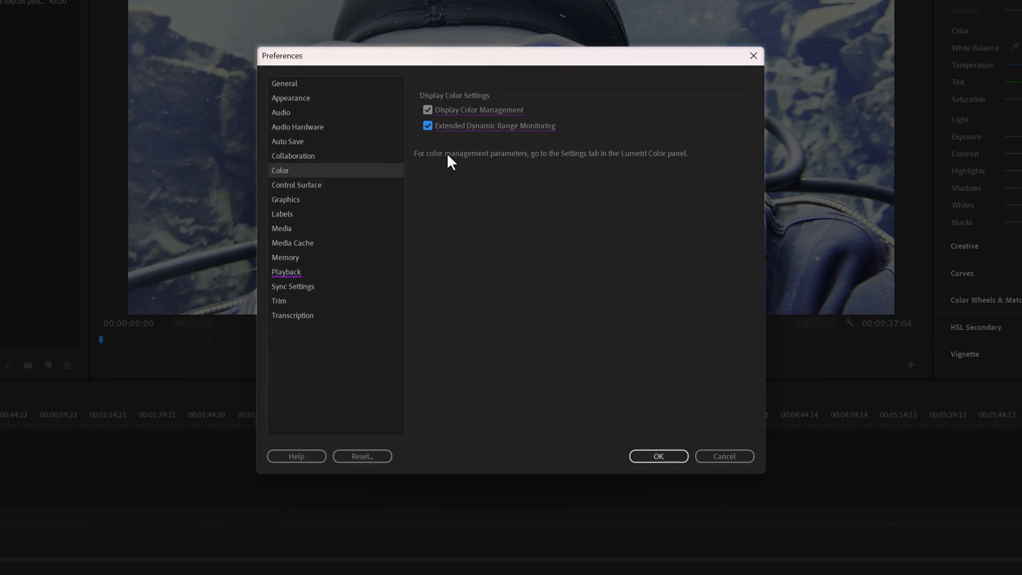
{"action": "left_click", "coordinate": [286, 272]}
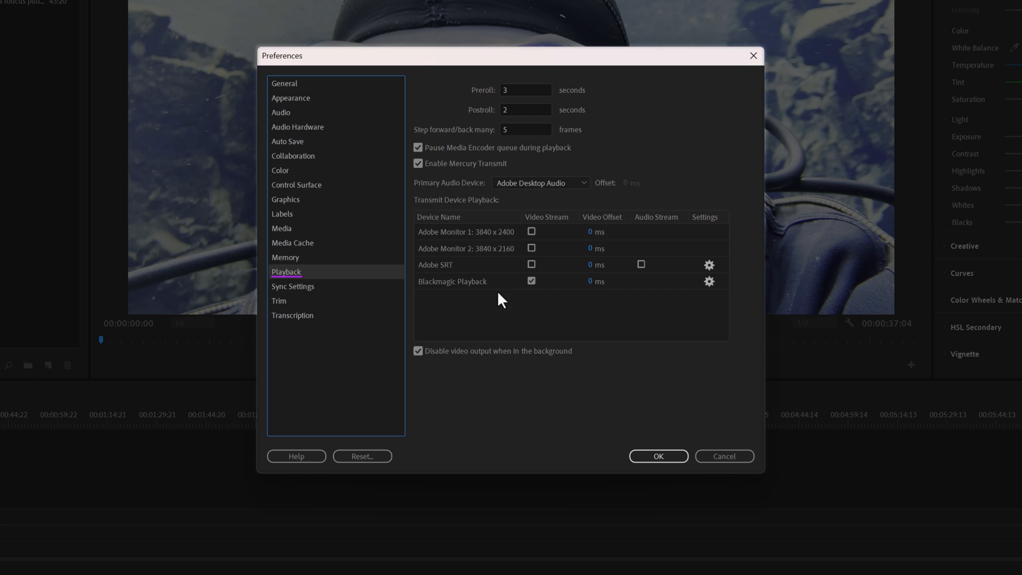
Set the Blackmagic Playback device's color gamut to Rec. 2020 PQ and confirm
{"action": "left_click", "coordinate": [709, 281]}
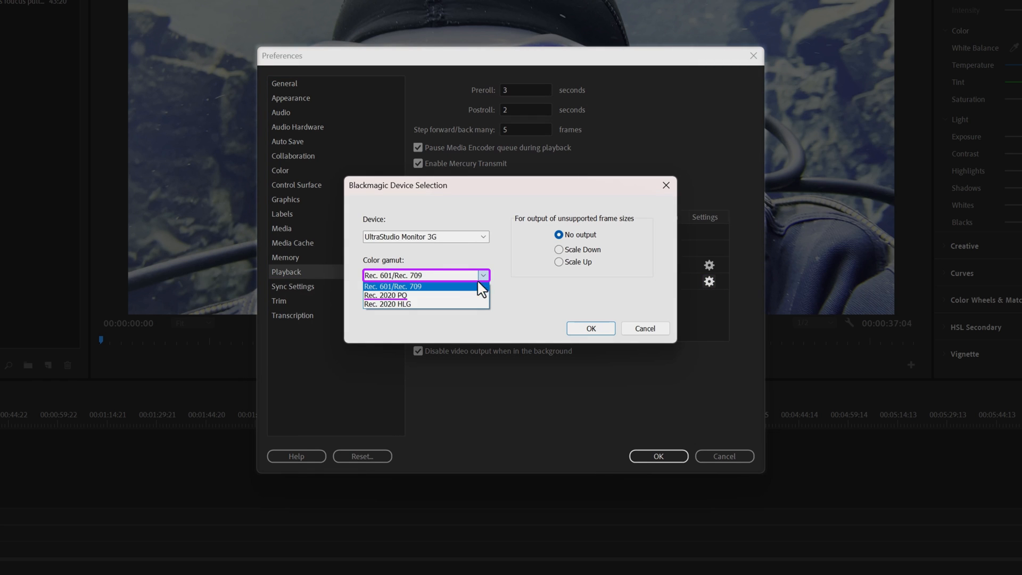
{"action": "left_click", "coordinate": [385, 295]}
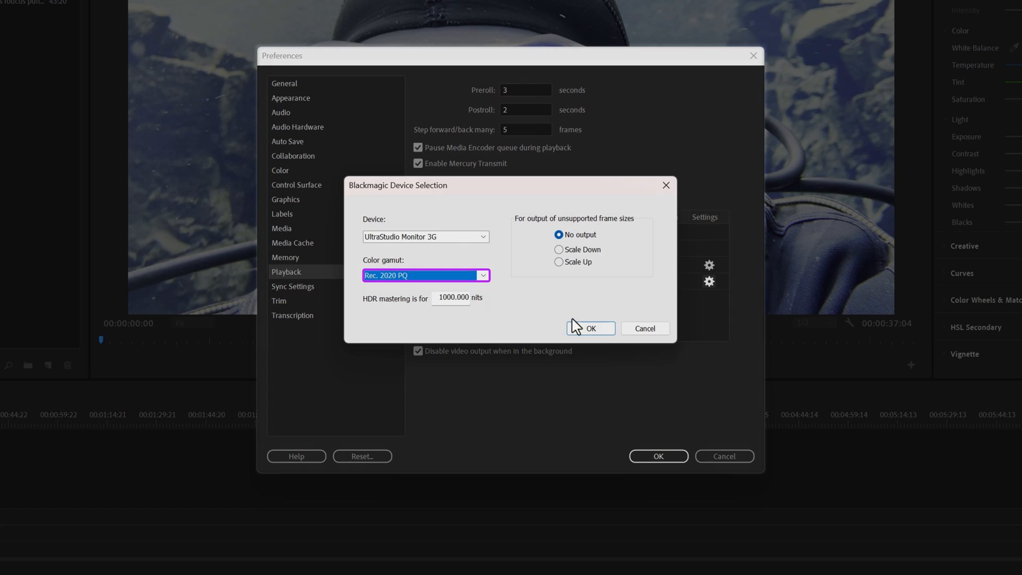
{"action": "left_click", "coordinate": [591, 329]}
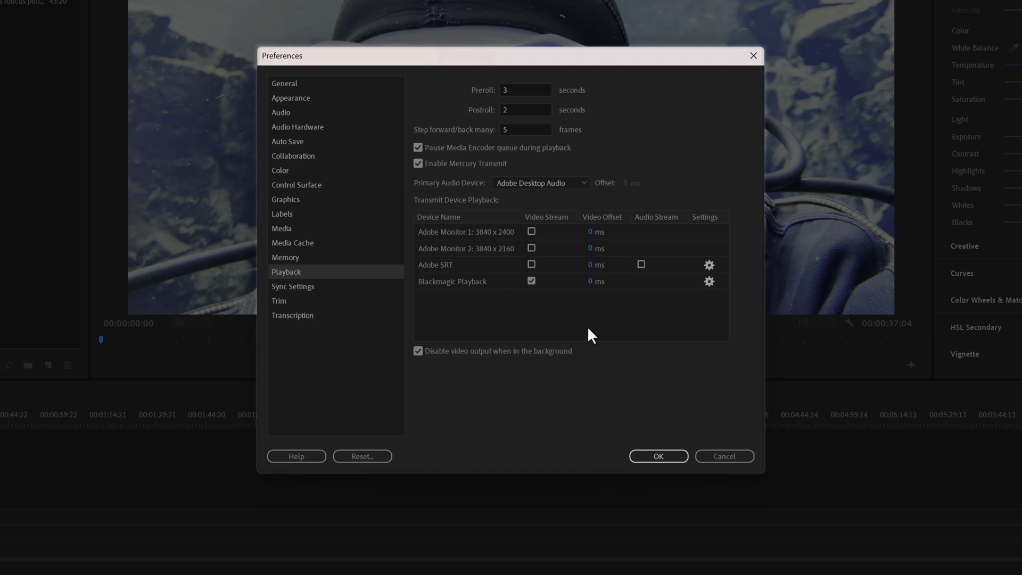